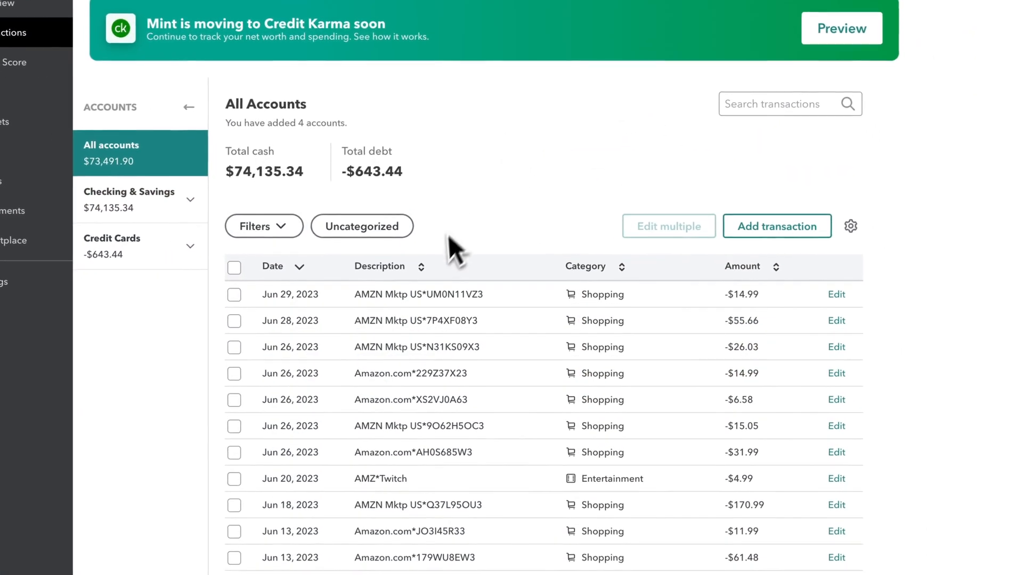
Step: Show the Trends assets-over-time chart limited to this month
scroll("down", 3)
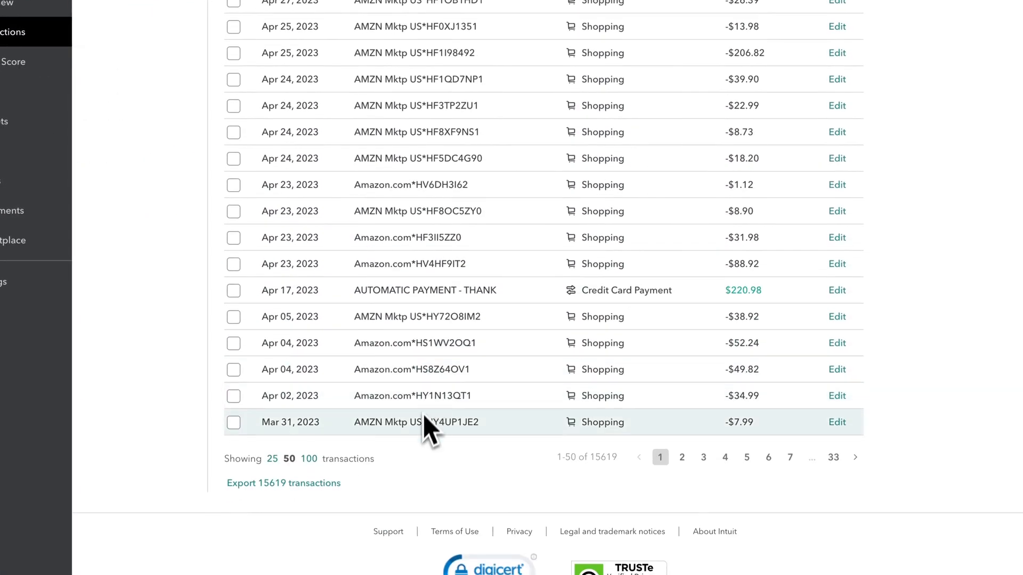
scroll("down", 3)
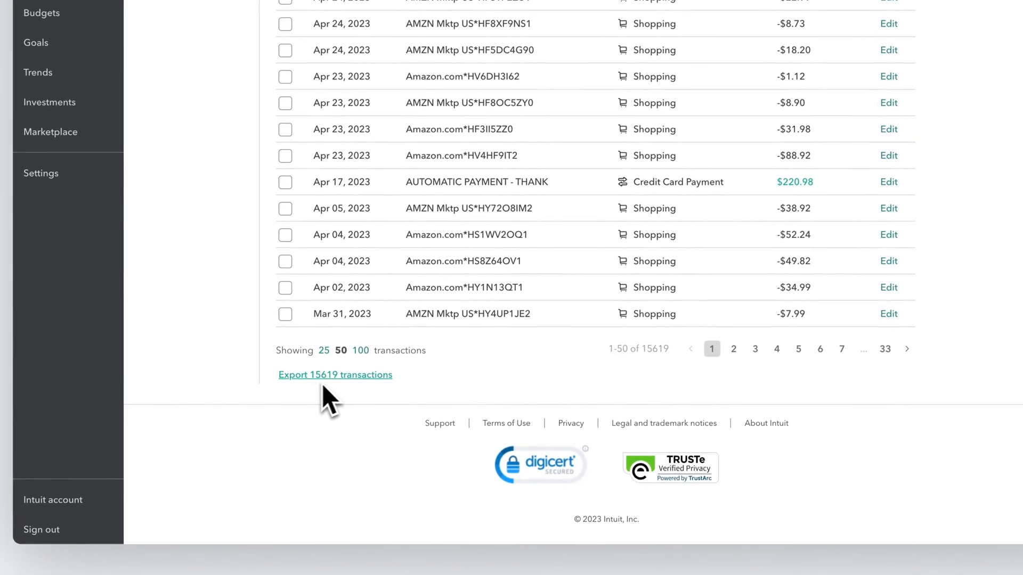
mouse_move(332, 399)
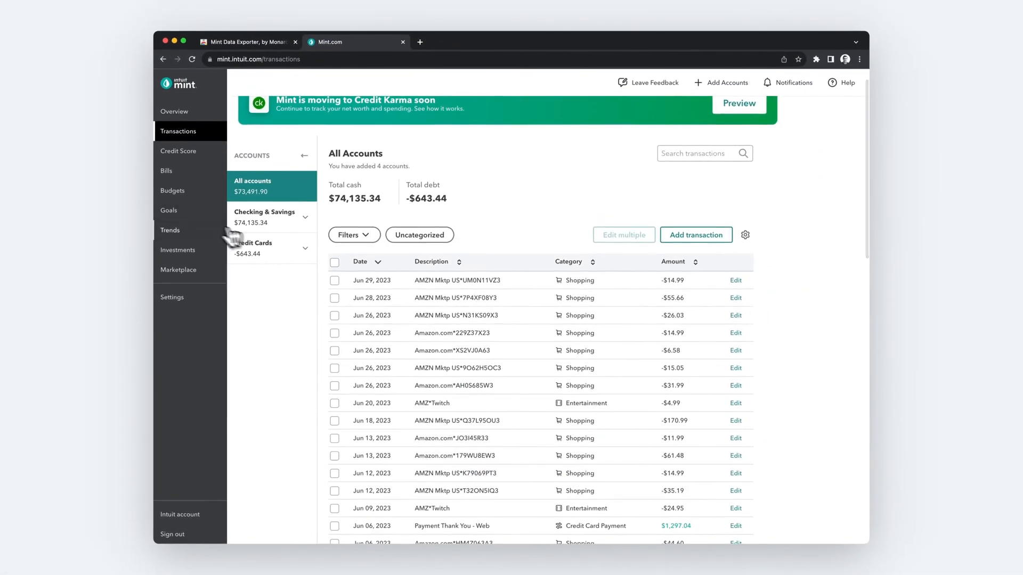
left_click(171, 230)
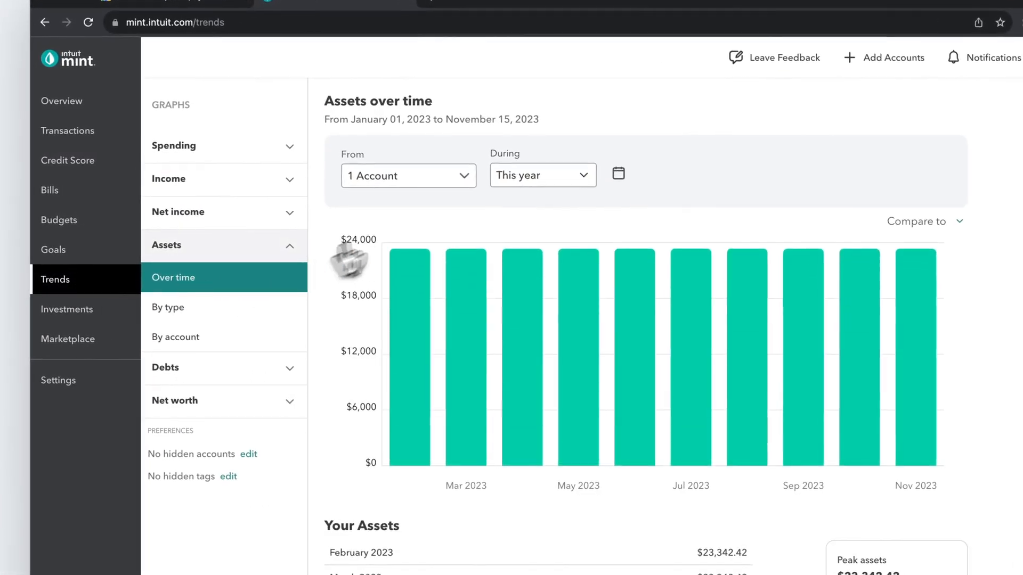
left_click(408, 175)
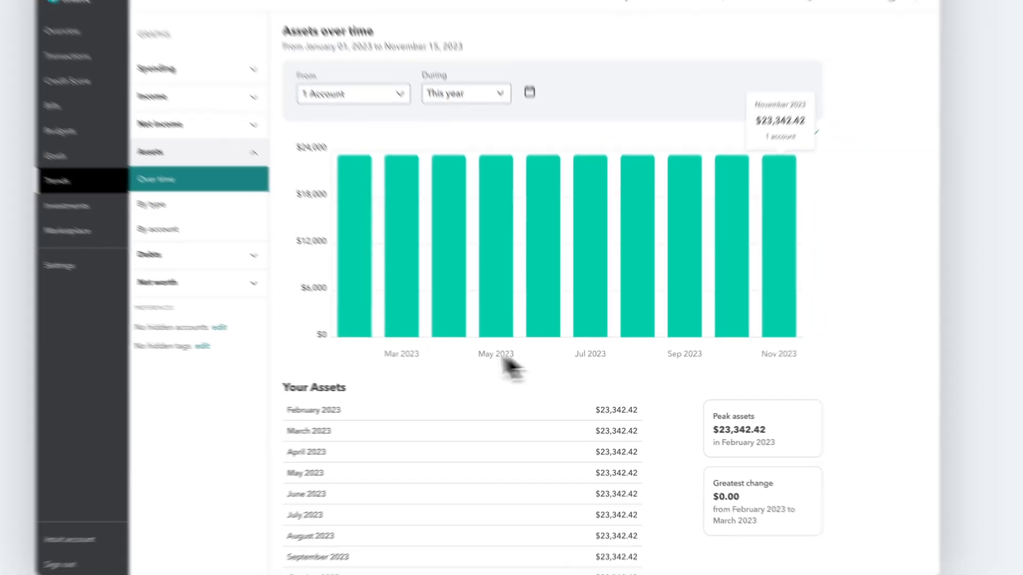
left_click(465, 93)
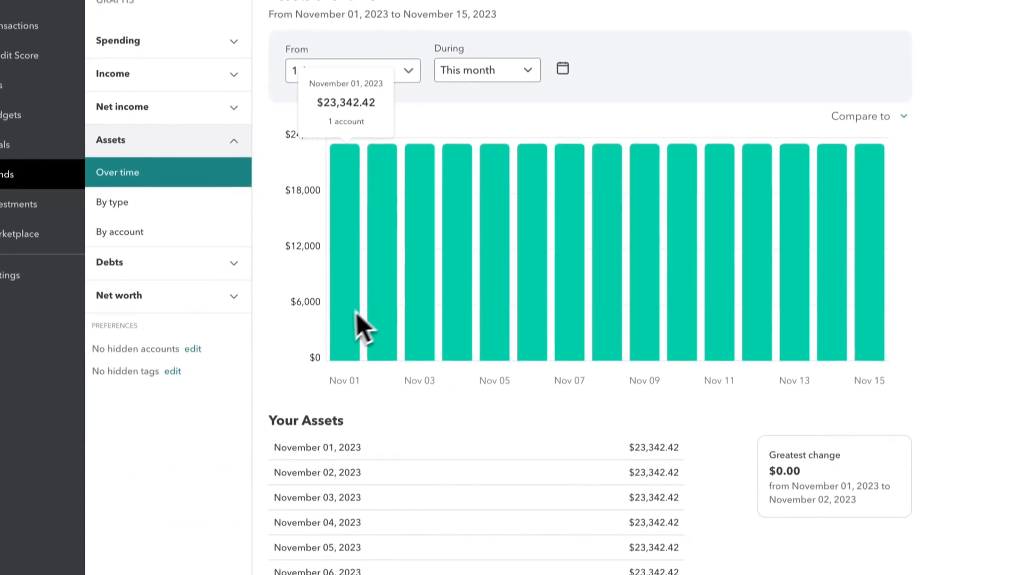
Step: Add the Mint Data Exporter extension to Chrome via Export to CSV
scroll("down", 3)
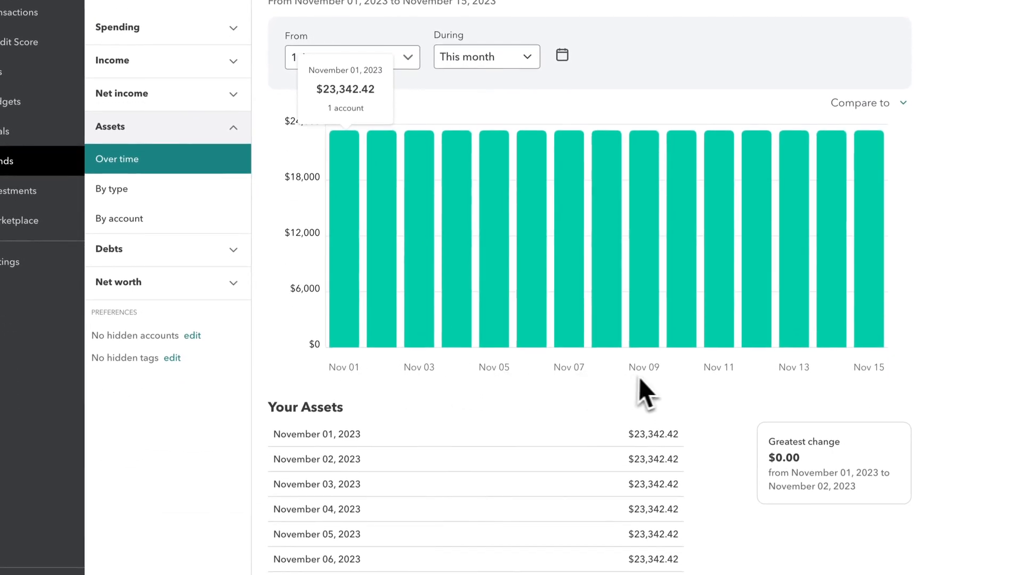
scroll("down", 3)
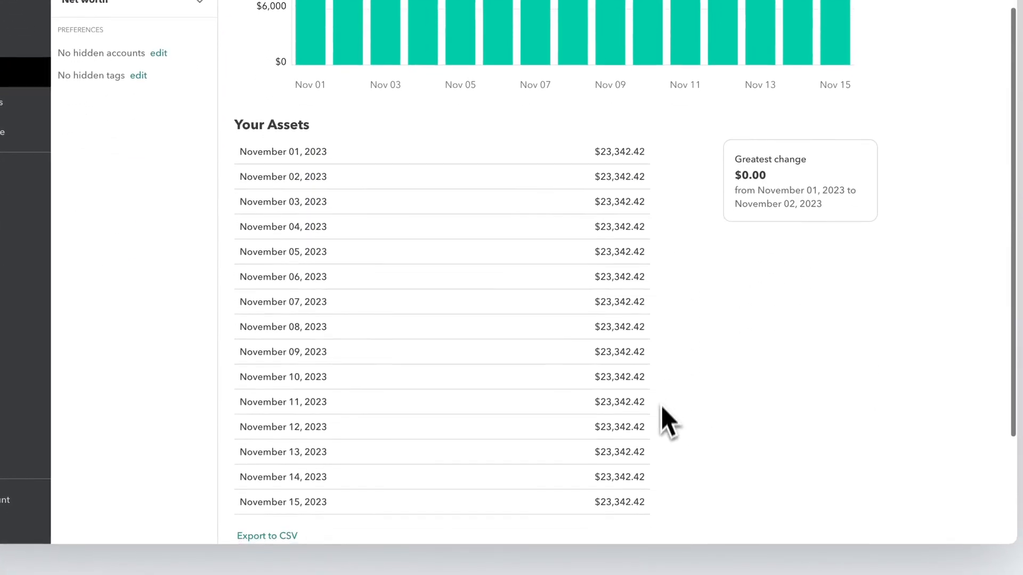
scroll("down", 3)
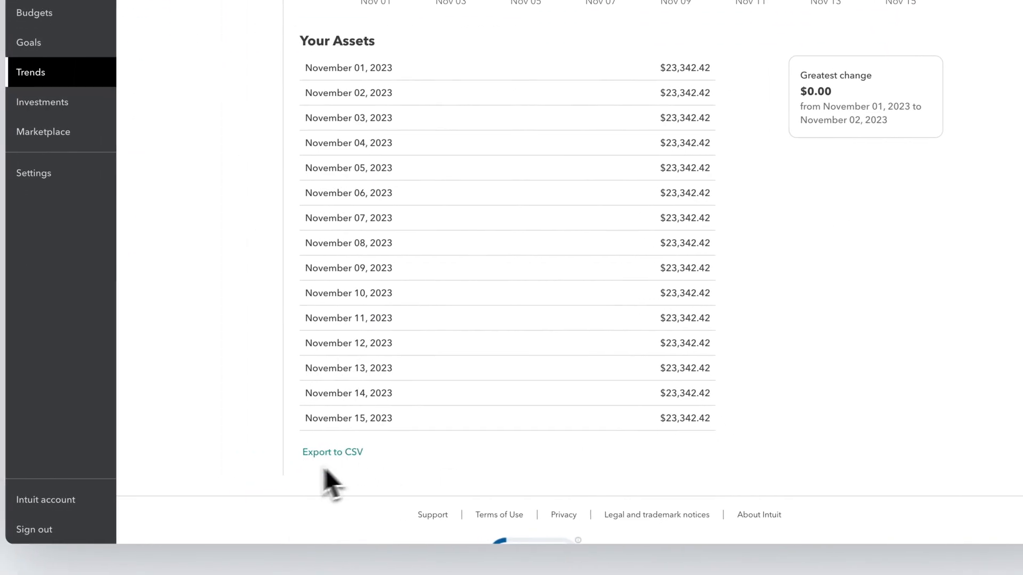
mouse_move(332, 451)
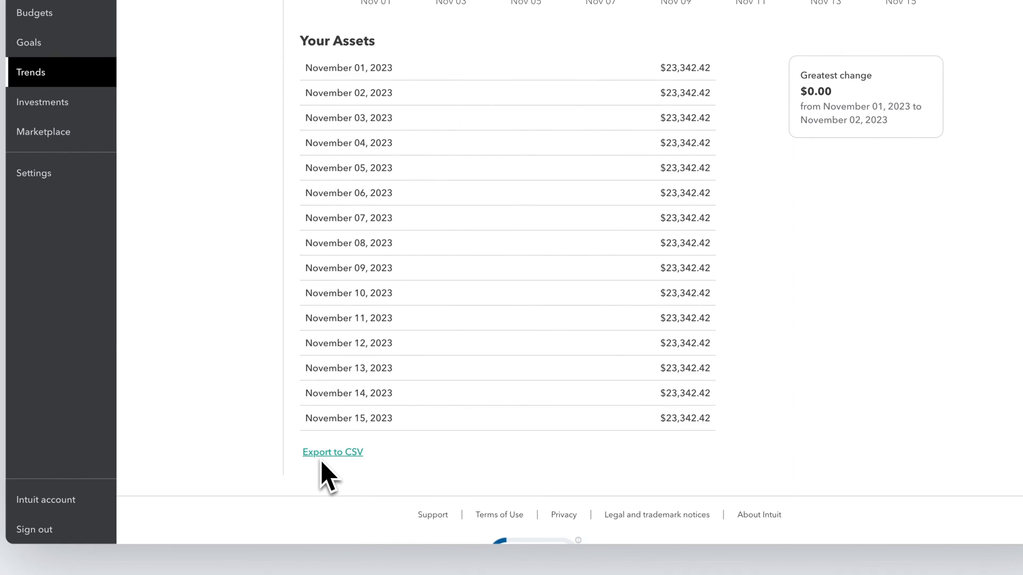
left_click(333, 452)
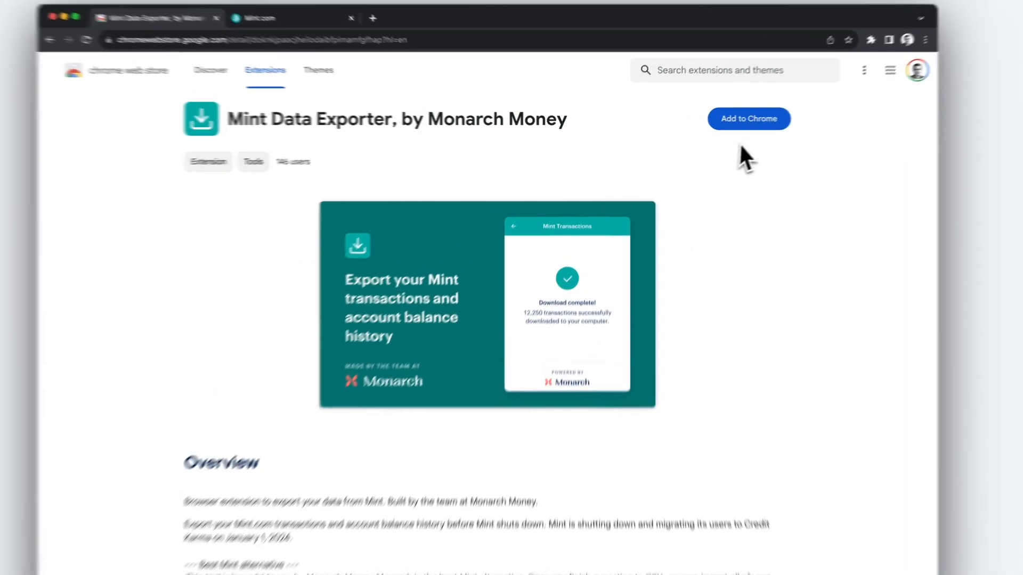
left_click(748, 119)
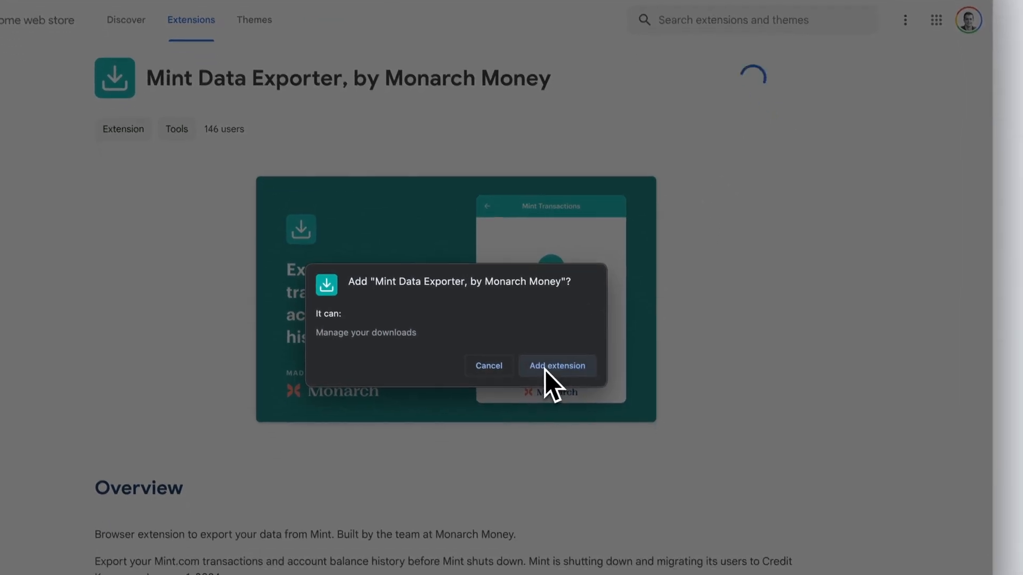
left_click(556, 366)
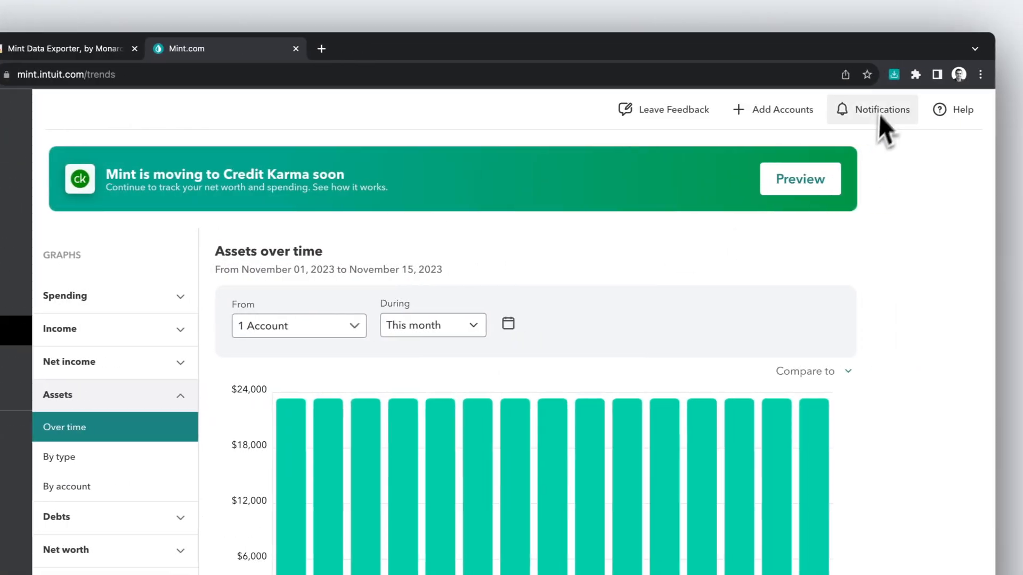
Step: Download all Mint transactions as a CSV with the exporter
left_click(889, 73)
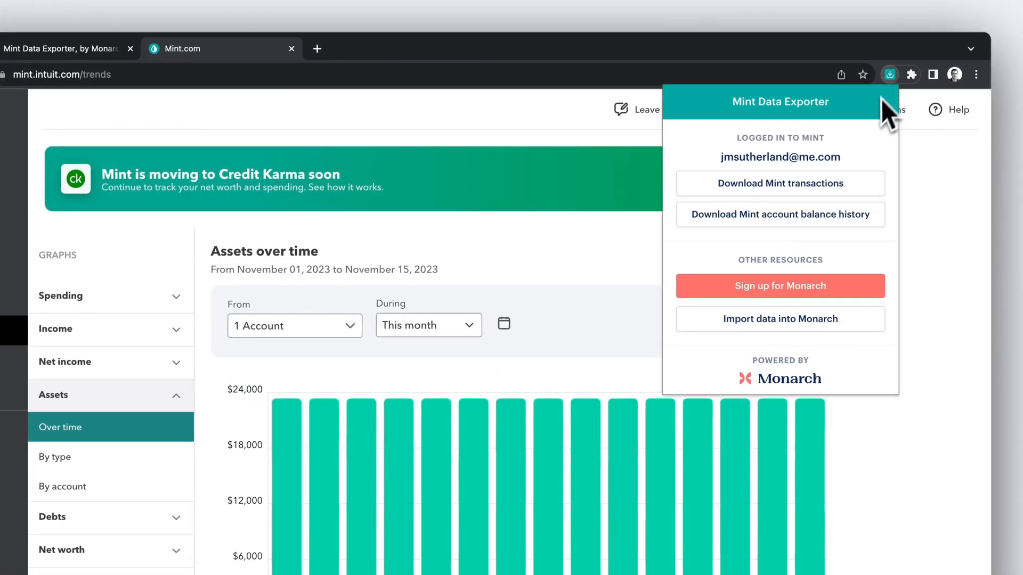
mouse_move(737, 186)
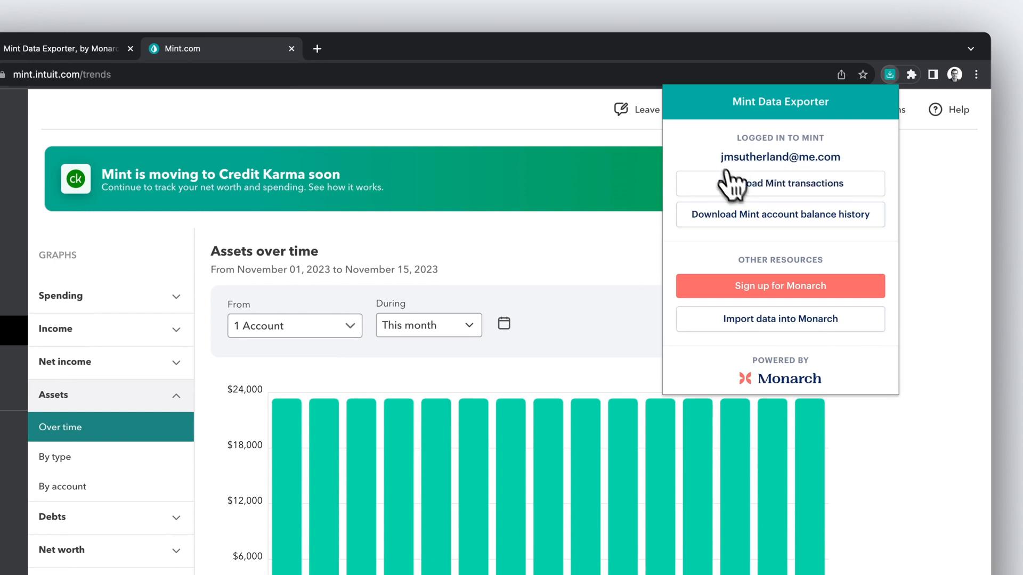
left_click(779, 183)
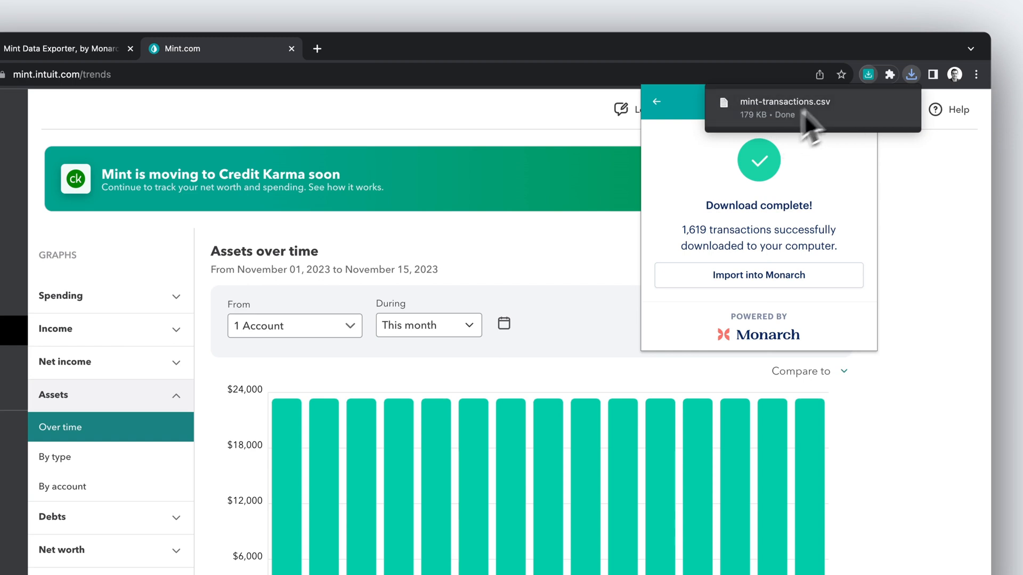
Step: Download the Mint account balance history from the exporter's options
left_click(867, 74)
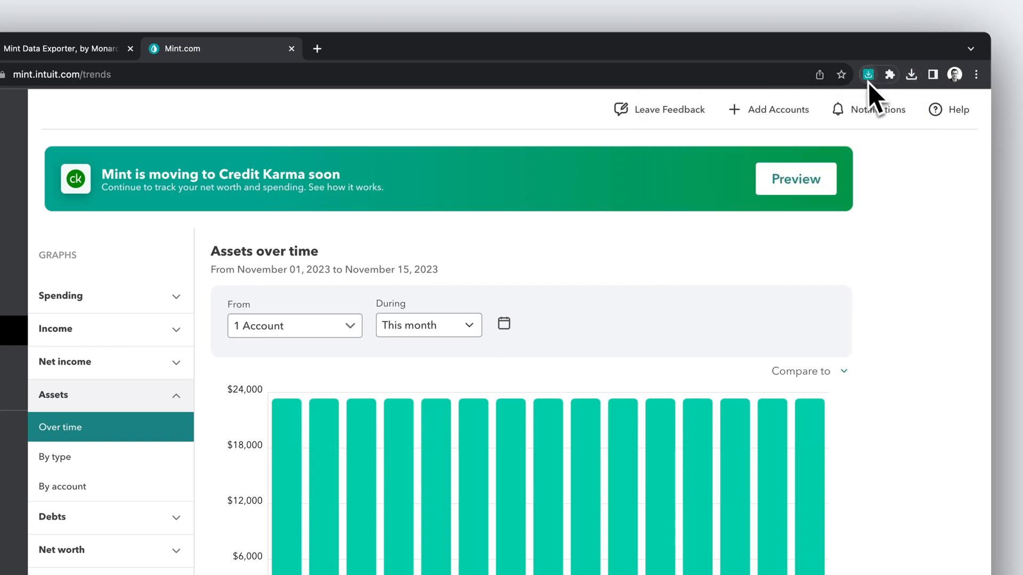
left_click(868, 74)
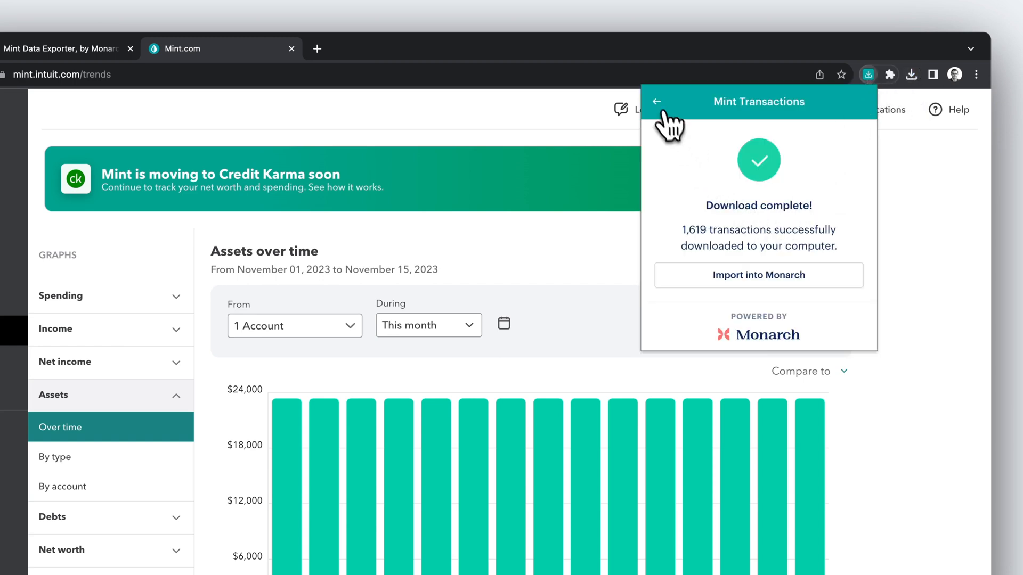
left_click(657, 101)
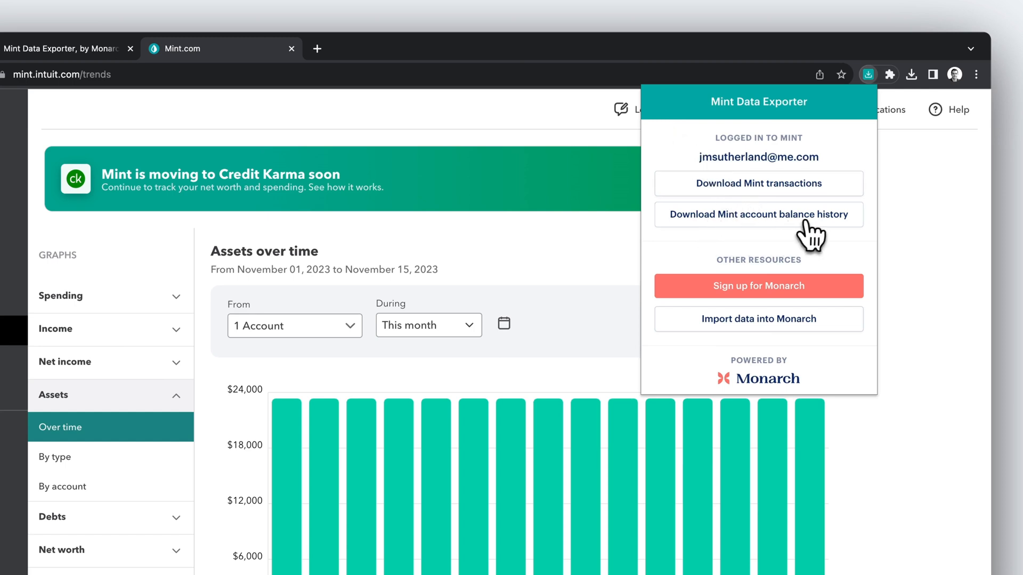
left_click(758, 214)
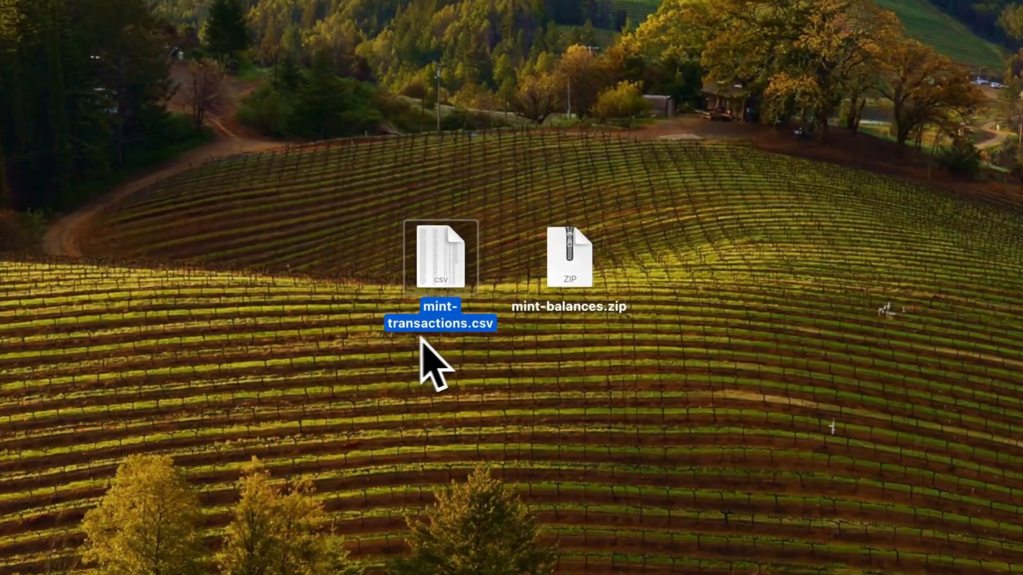
Step: Extract mint-balances.zip, open the folder, and view the Checking and Joint Checking CSVs
left_click(569, 258)
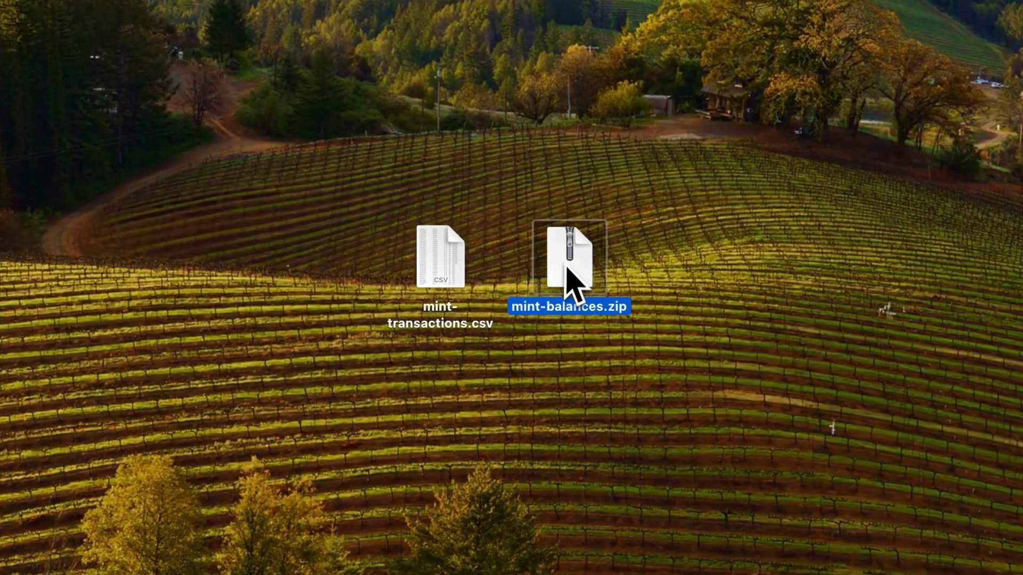
double_click(569, 258)
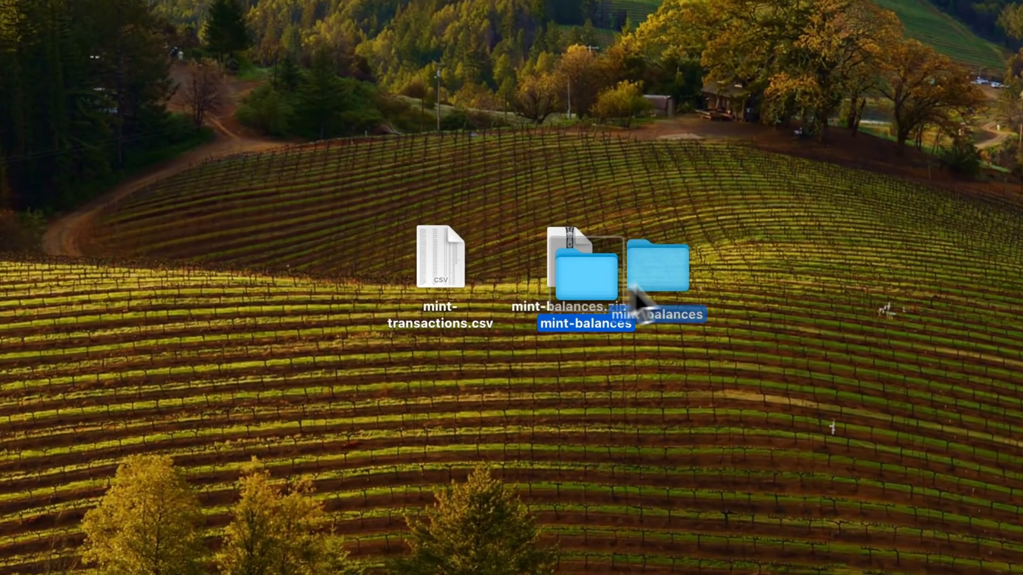
double_click(657, 266)
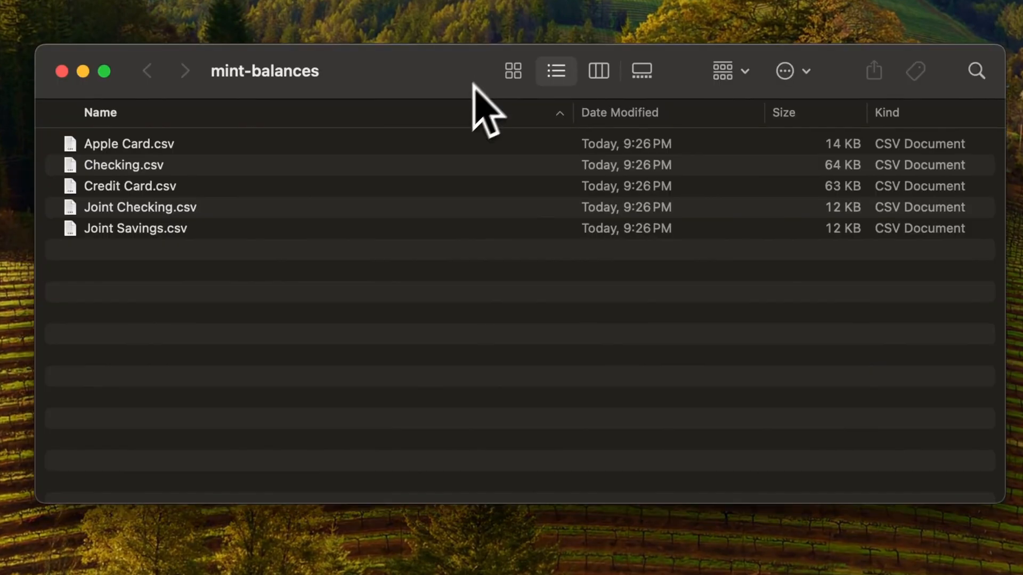
left_click(123, 165)
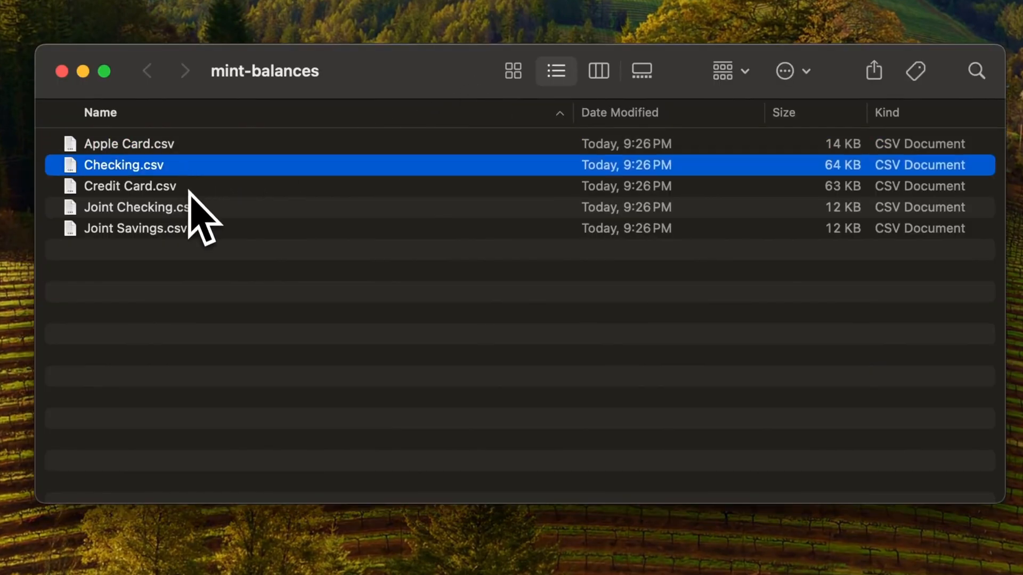
left_click(140, 207)
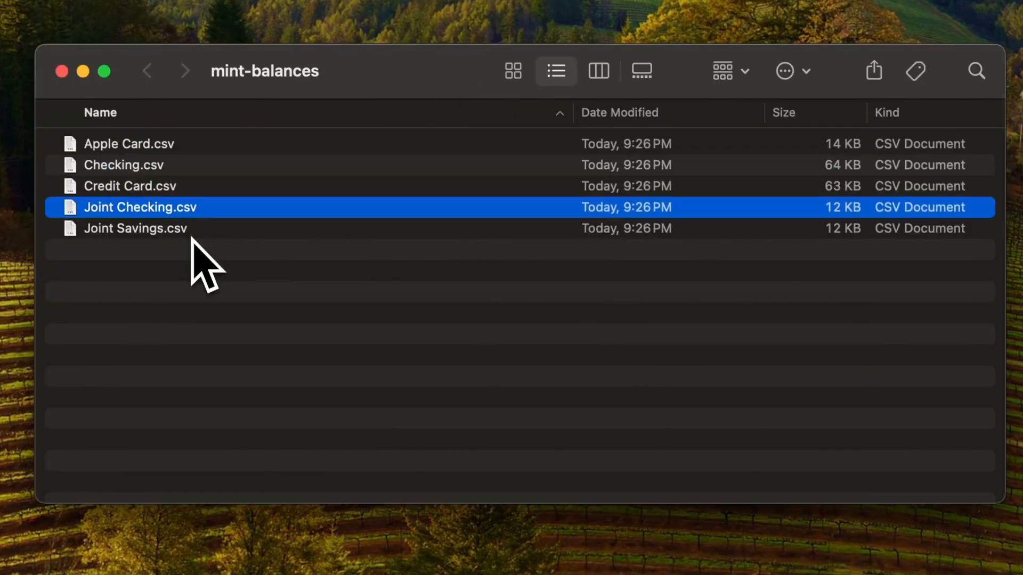